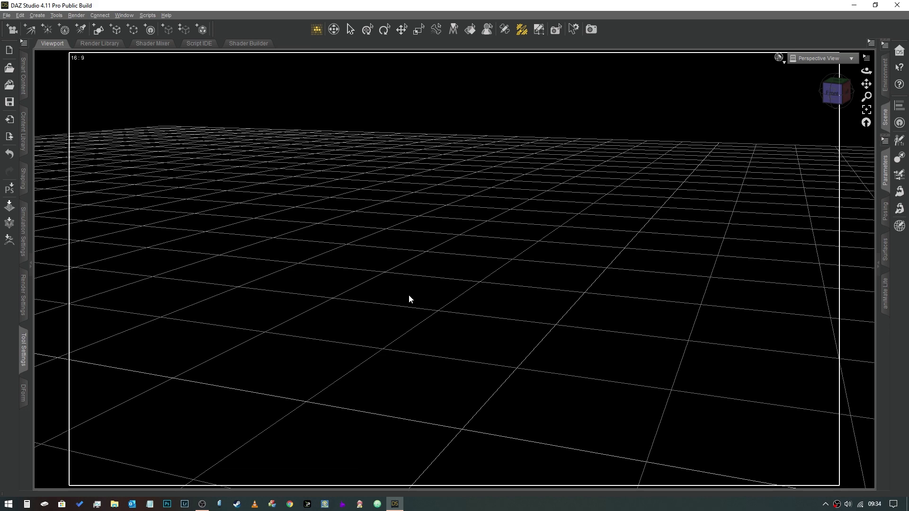
mouse_move(413, 297)
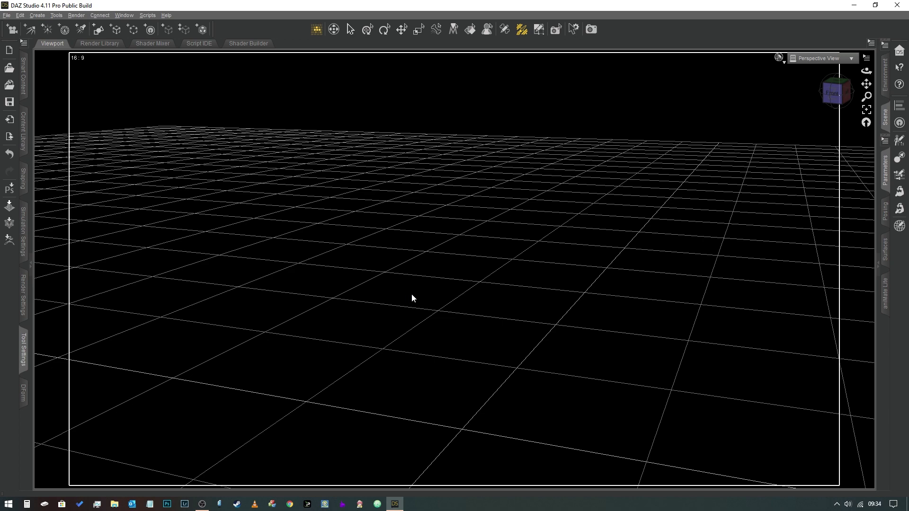
mouse_move(416, 291)
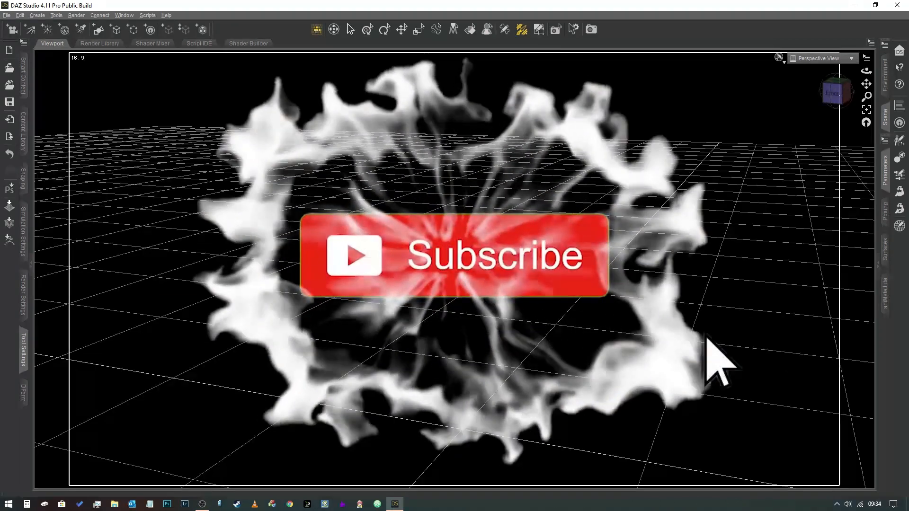
Create a Plane primitive at world centre, Y positive, with 50 divisions
left_click(453, 262)
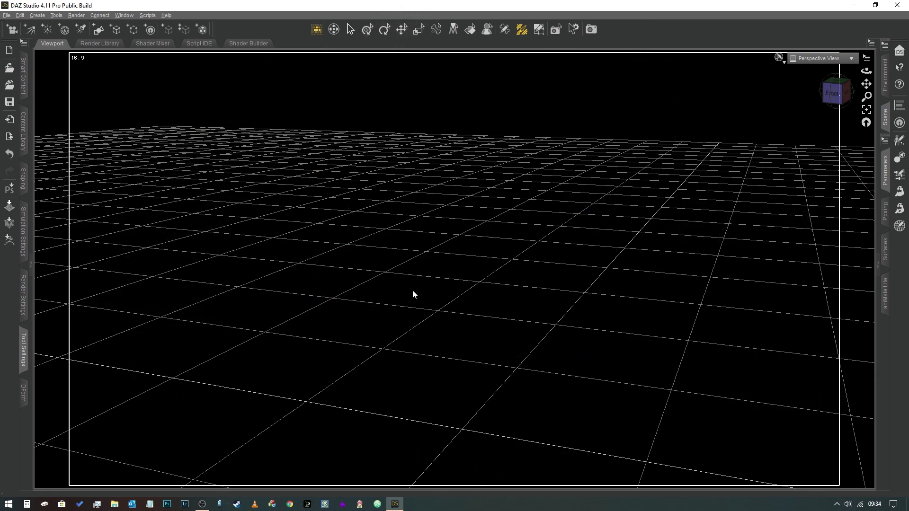
mouse_move(422, 296)
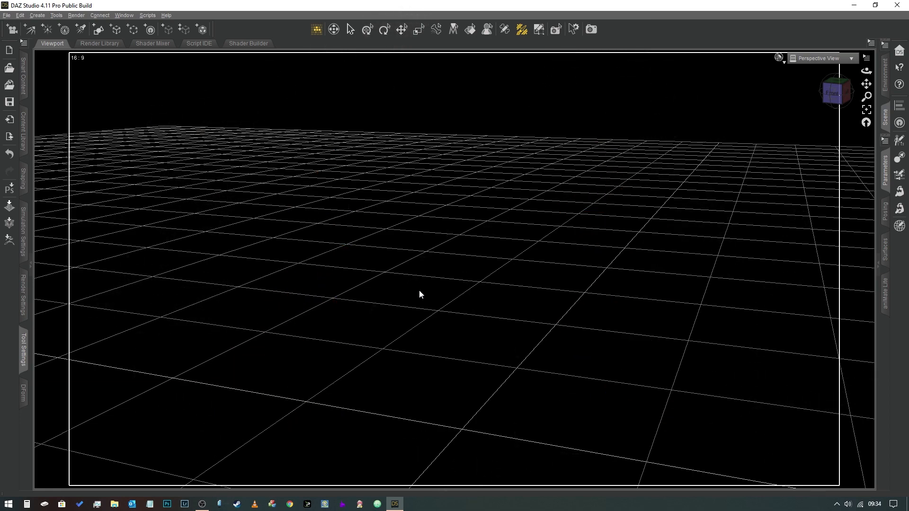
mouse_move(413, 296)
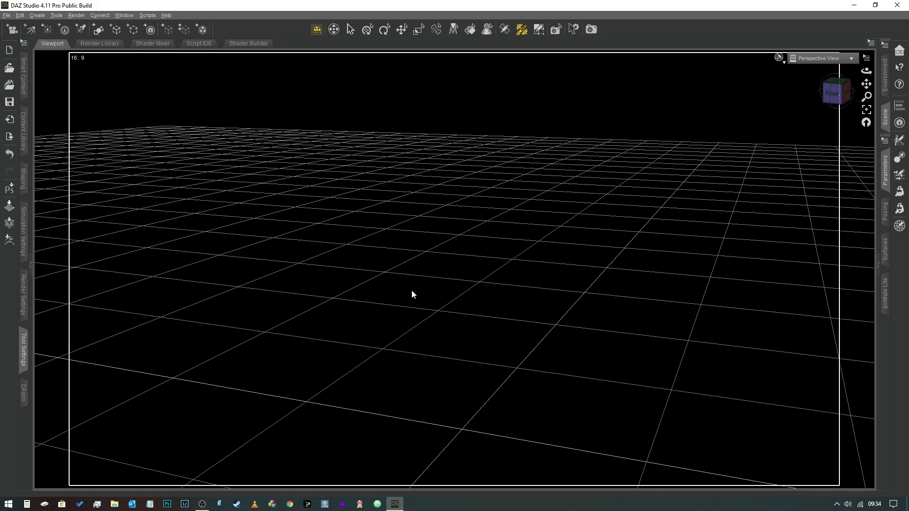
mouse_move(412, 295)
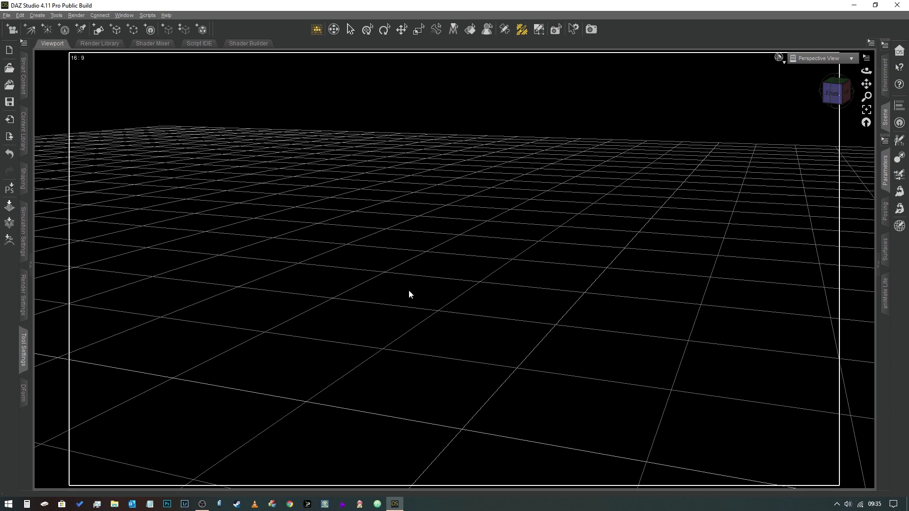
mouse_move(428, 252)
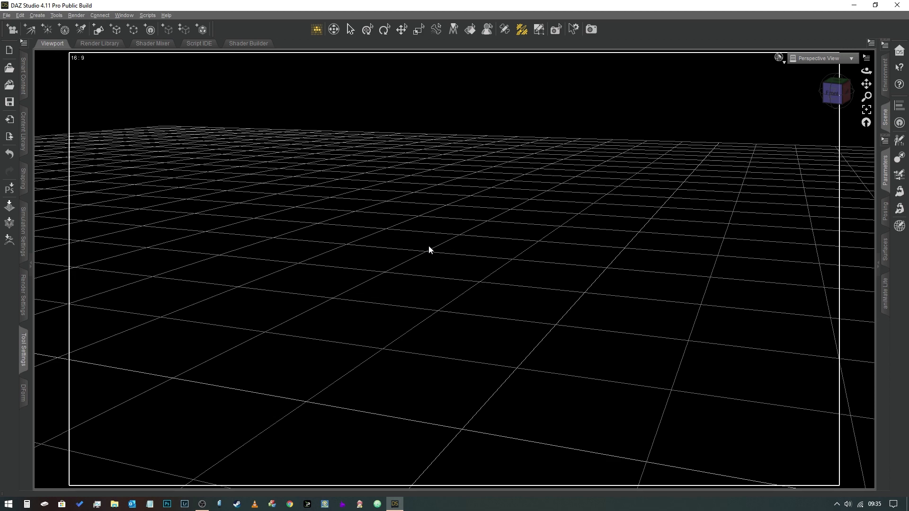
mouse_move(482, 248)
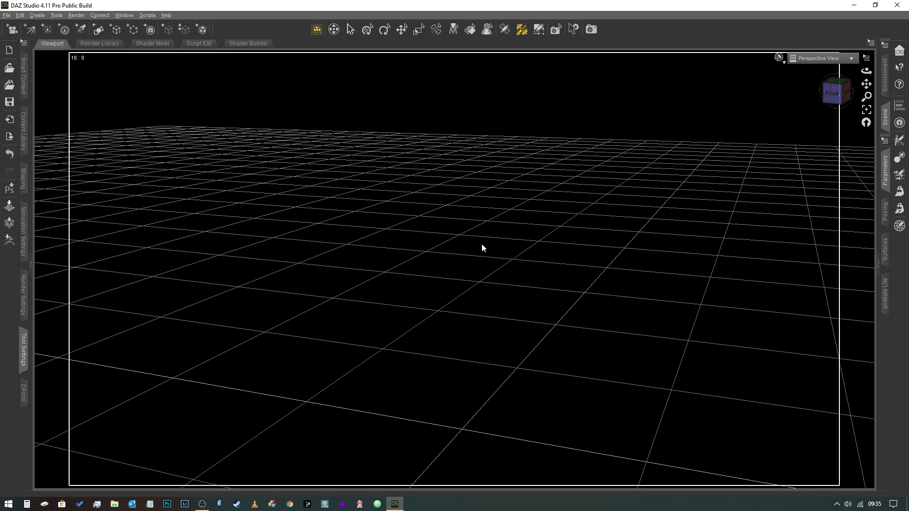
mouse_move(443, 269)
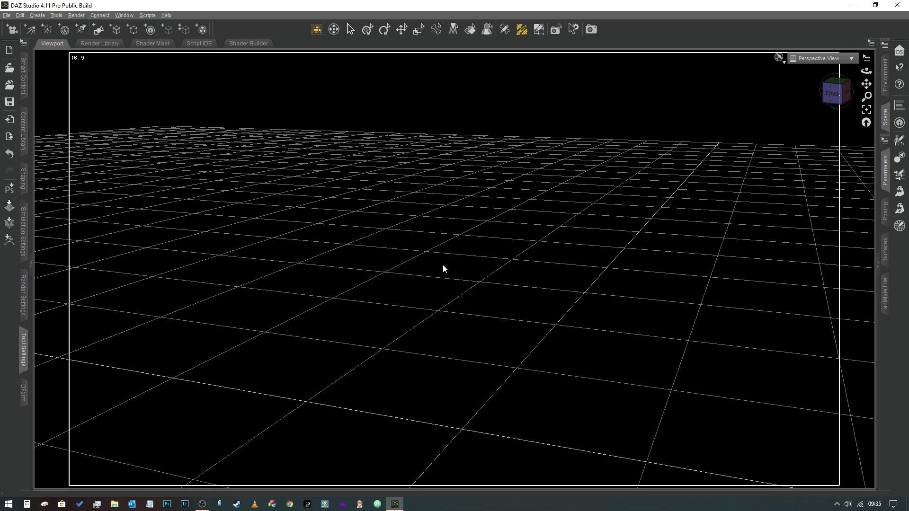
mouse_move(449, 268)
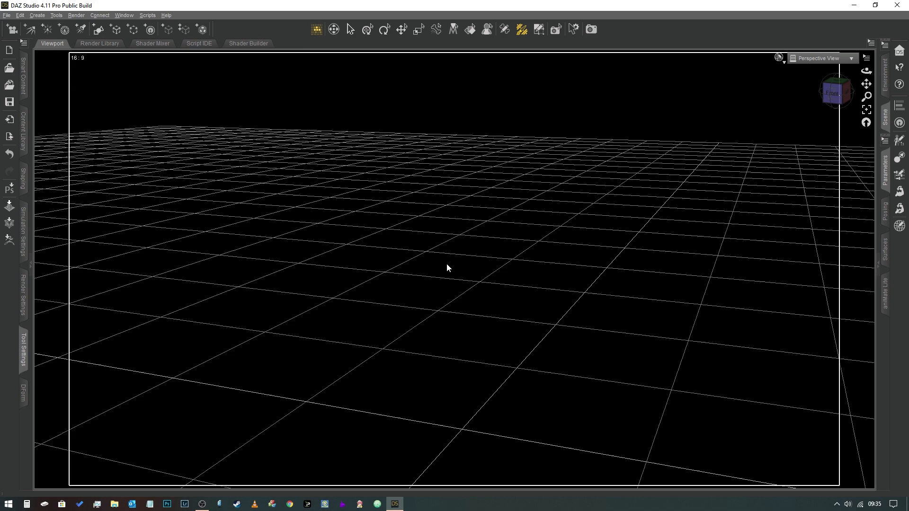
mouse_move(464, 267)
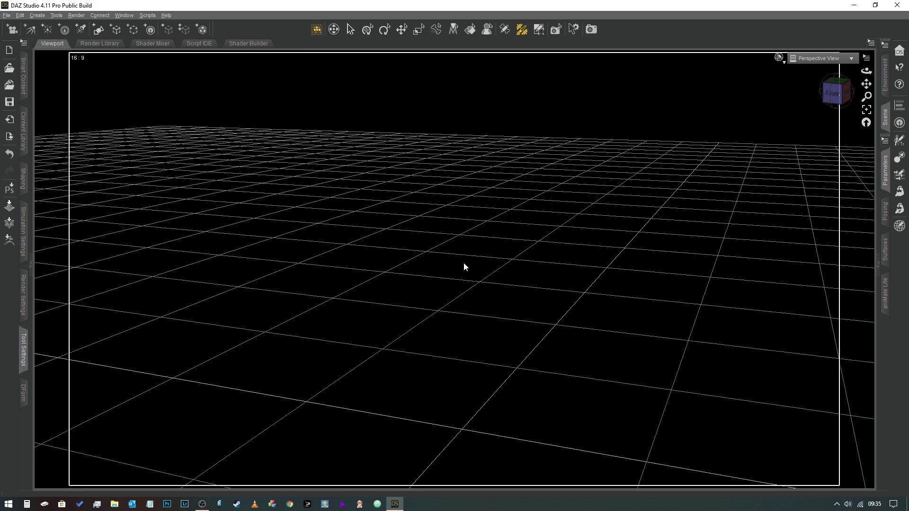
mouse_move(446, 270)
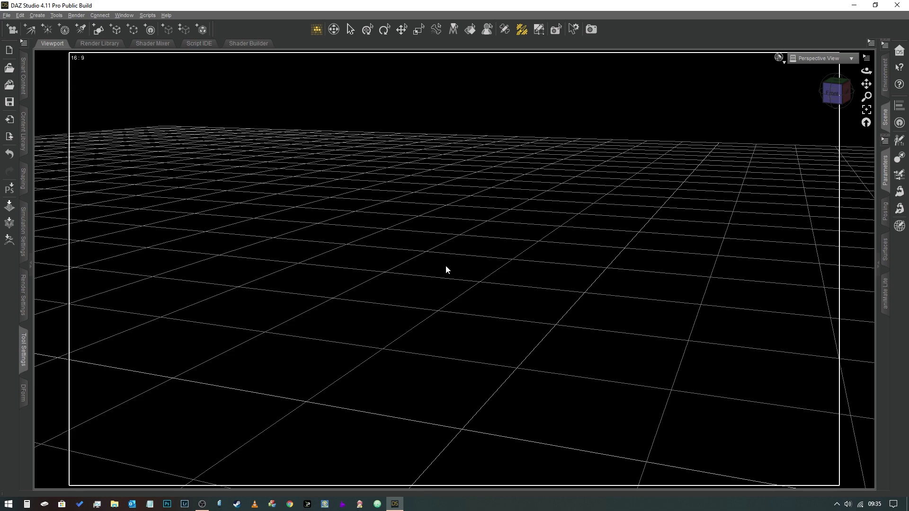
mouse_move(485, 253)
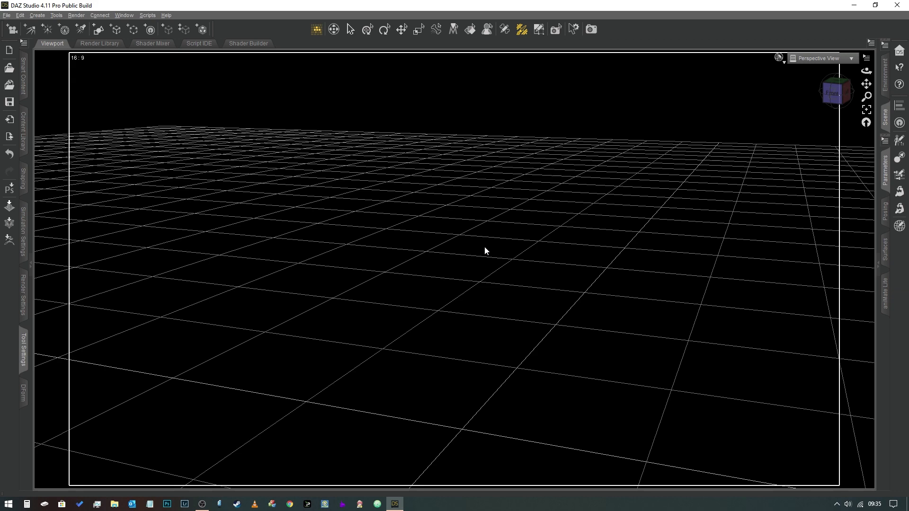
mouse_move(480, 251)
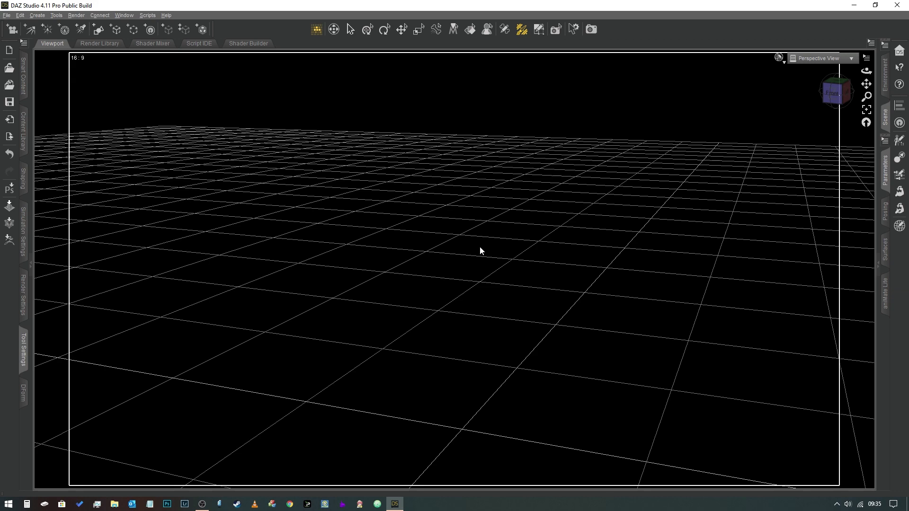
mouse_move(424, 289)
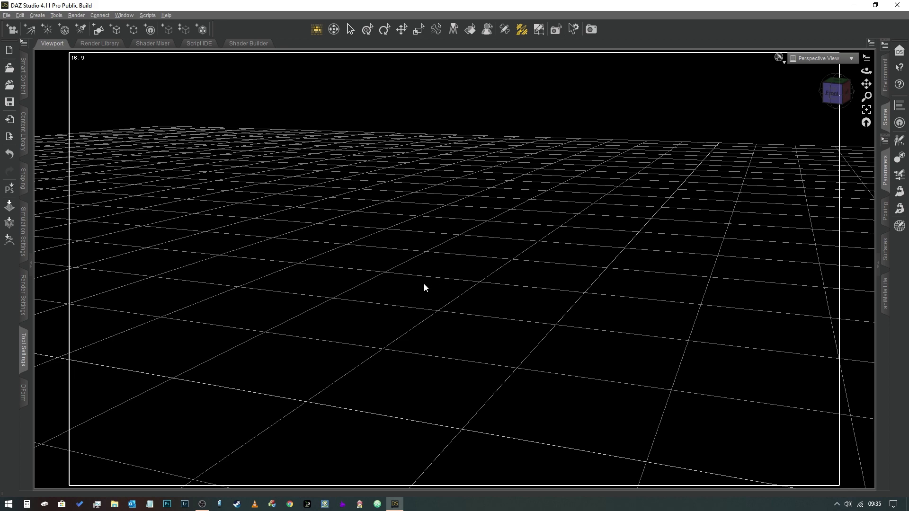
mouse_move(514, 224)
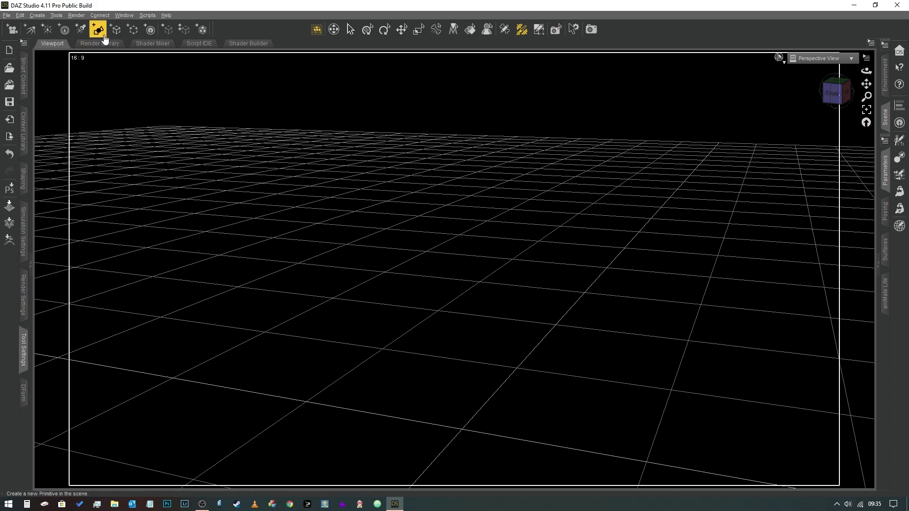
left_click(100, 27)
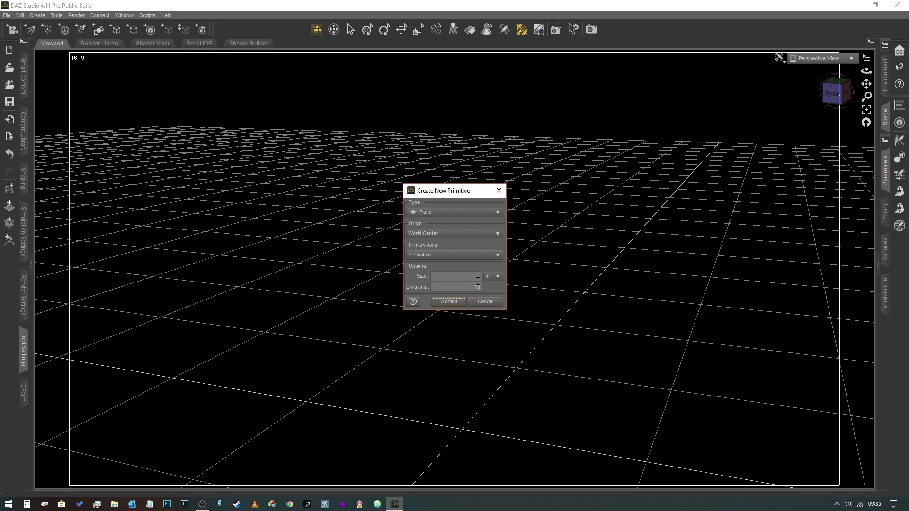
left_click(448, 301)
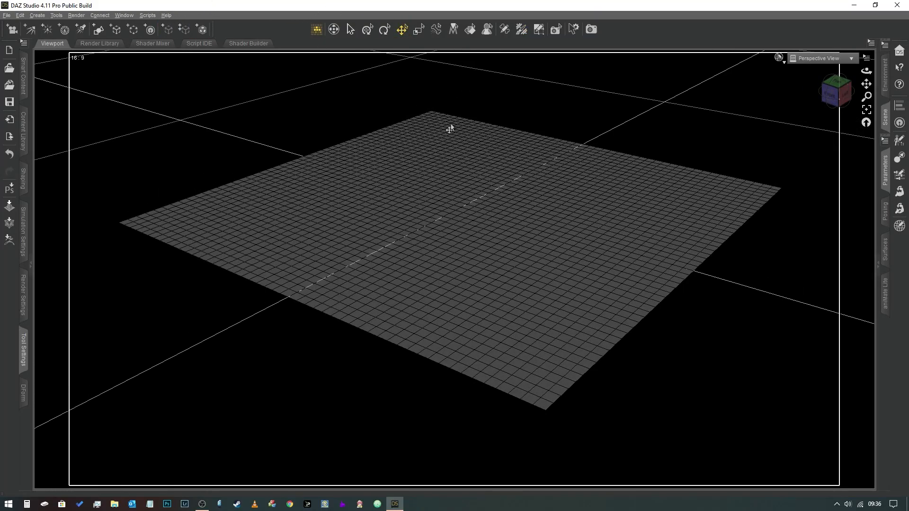
Select the new plane and browse the Edit menu's object geometry commands
left_click(60, 27)
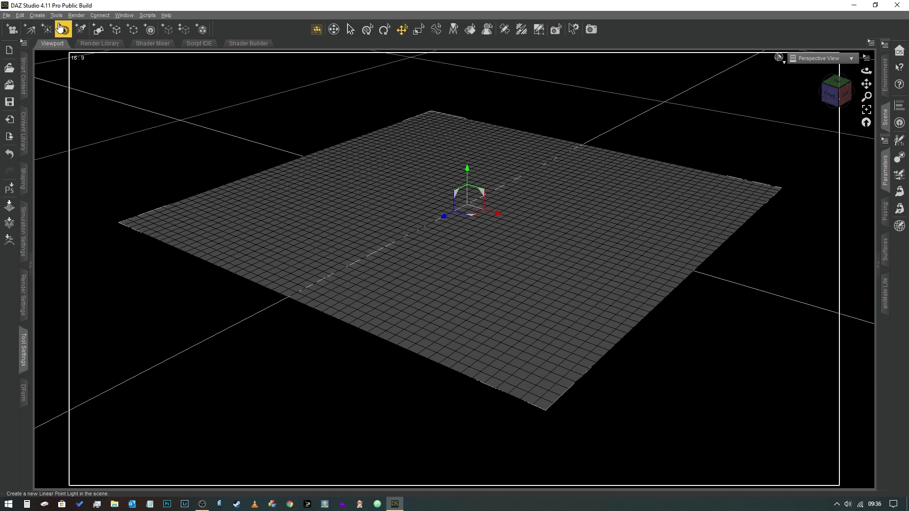
left_click(20, 15)
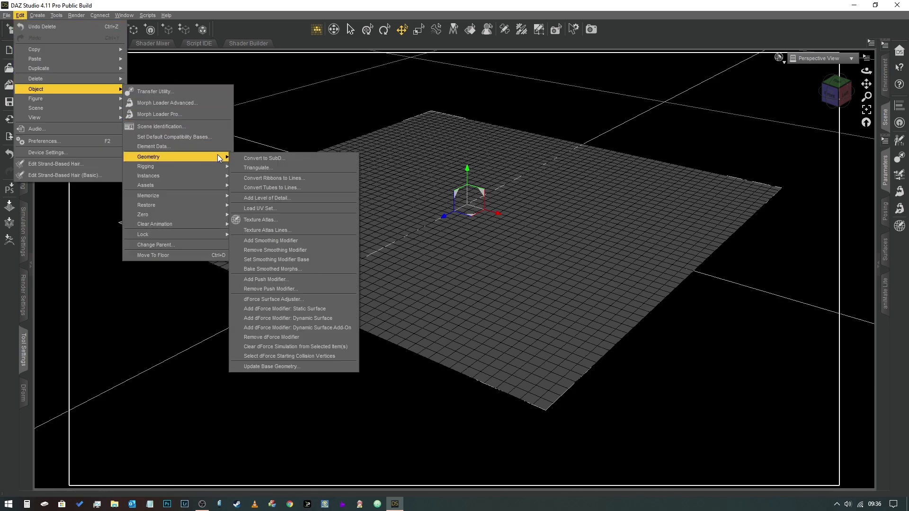
mouse_move(297, 314)
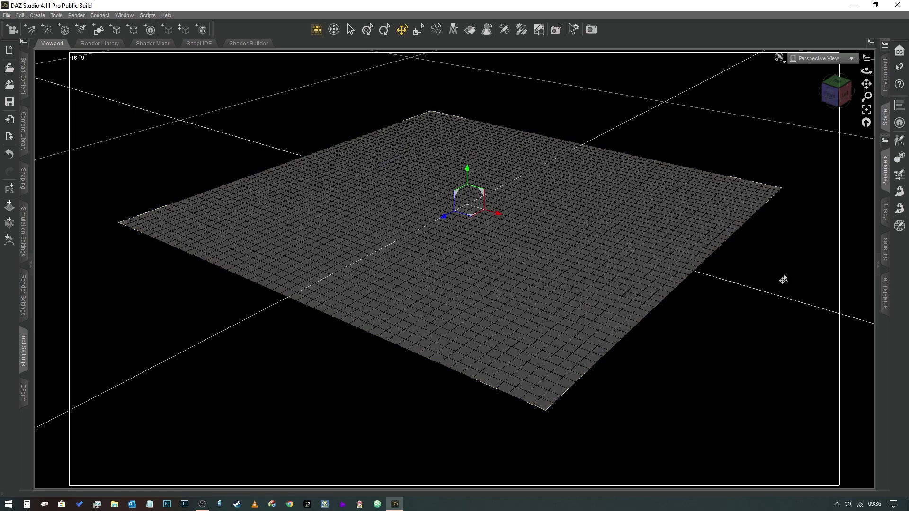
mouse_move(96, 28)
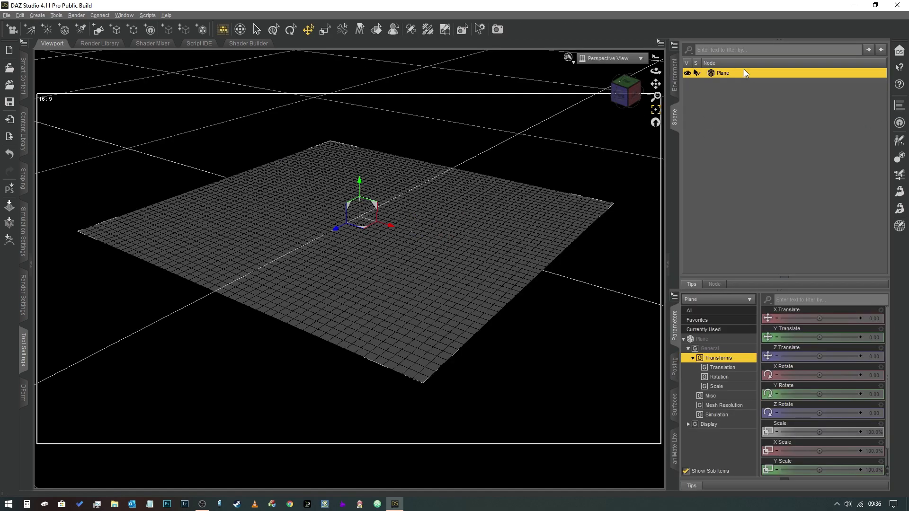
Add a dForce Modifier Weight Node under the plane, keeping its default name
left_click(36, 14)
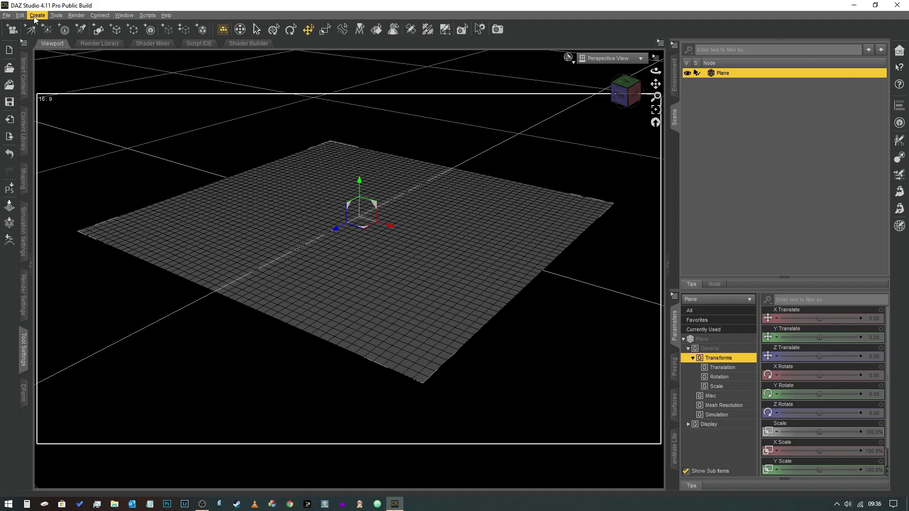
left_click(33, 15)
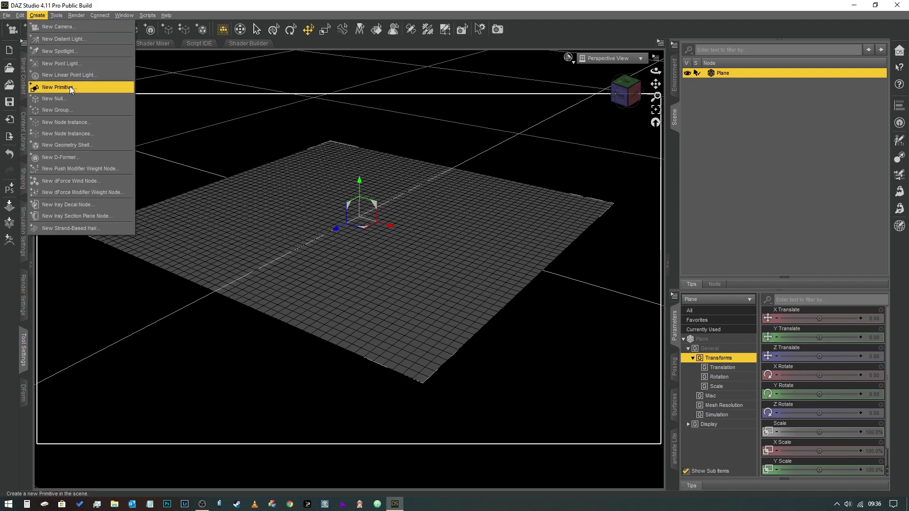
mouse_move(71, 181)
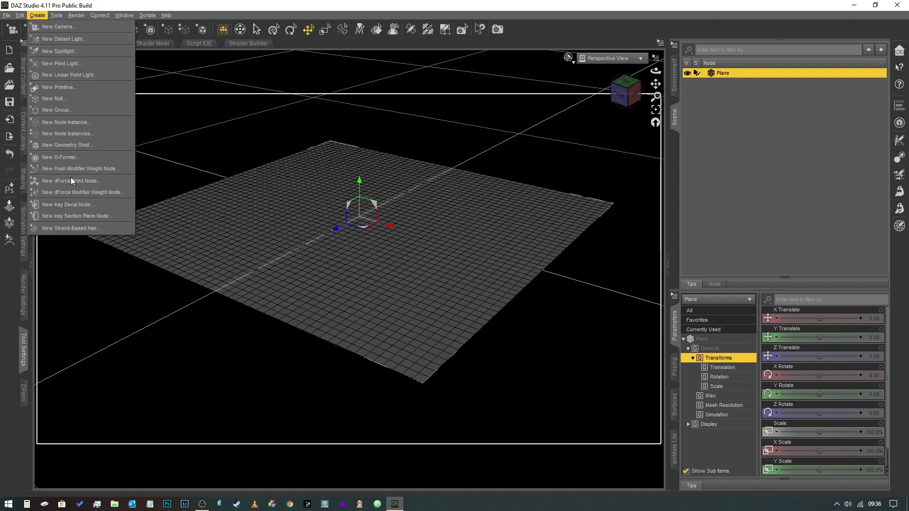
mouse_move(54, 192)
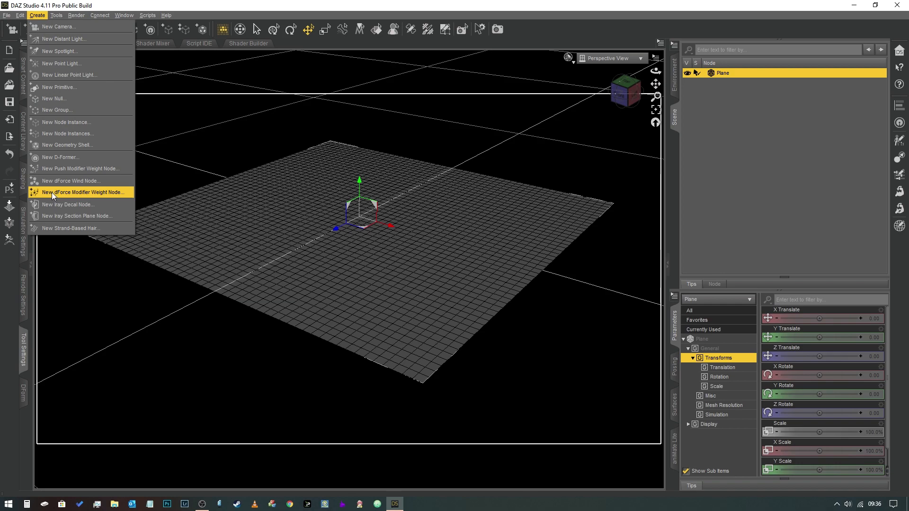
left_click(80, 192)
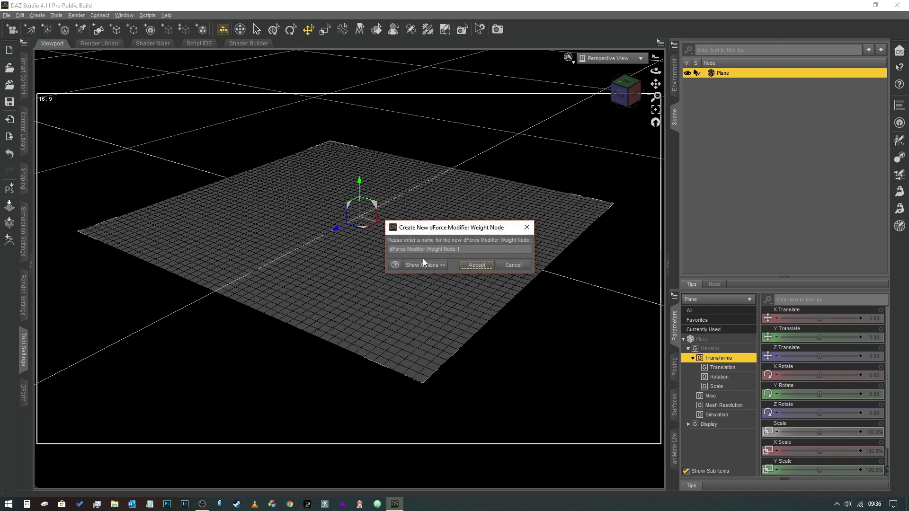
mouse_move(477, 265)
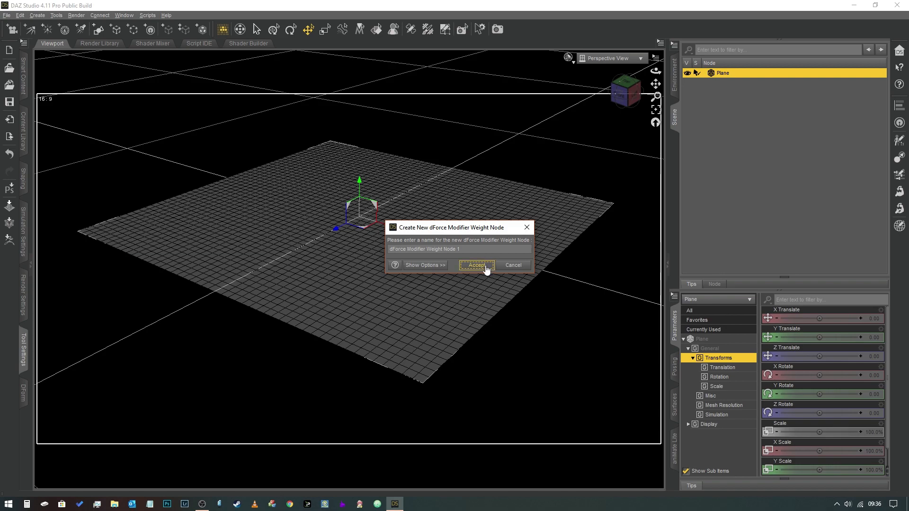
left_click(477, 265)
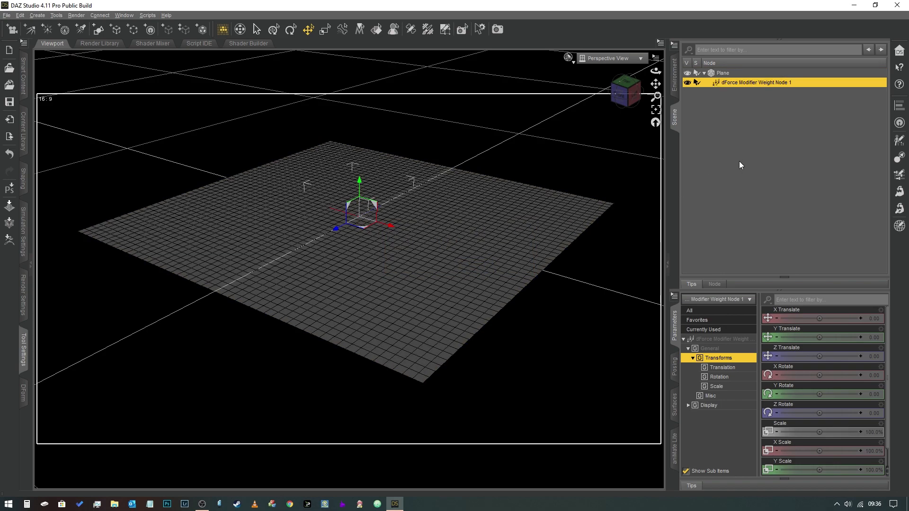
mouse_move(742, 75)
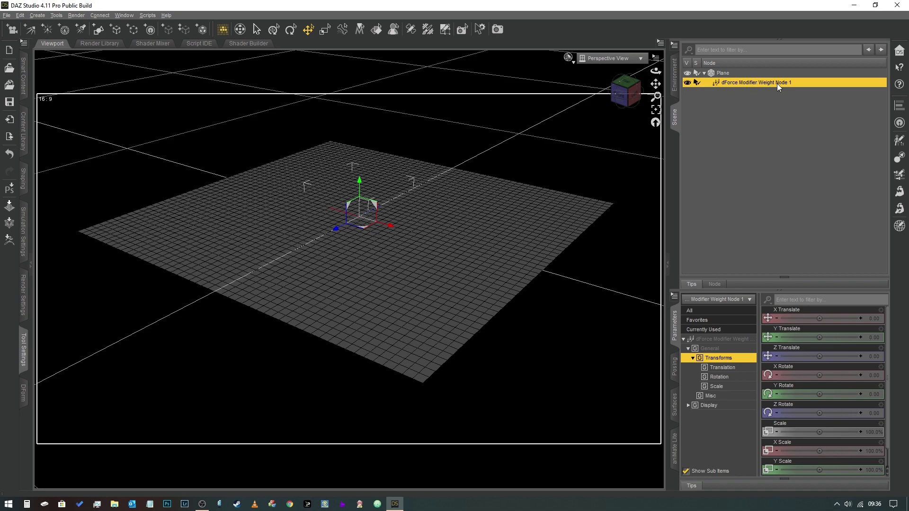
mouse_move(790, 85)
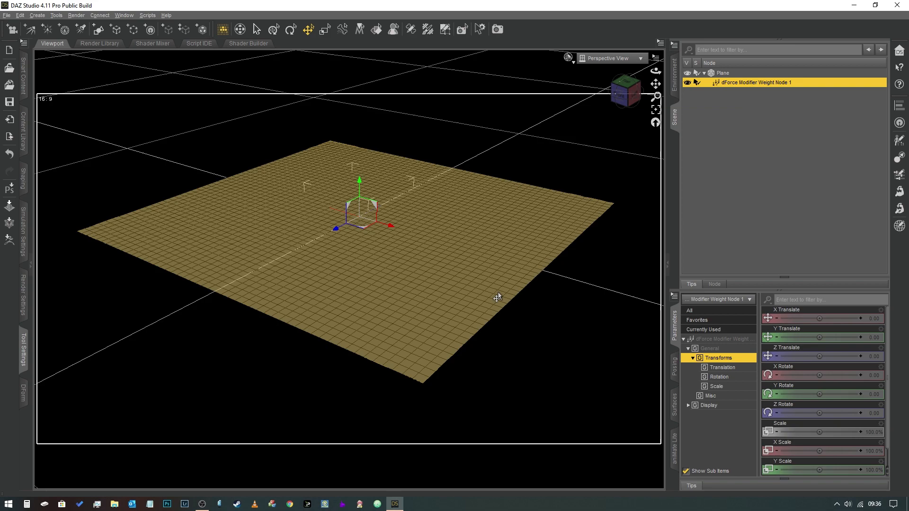
mouse_move(517, 243)
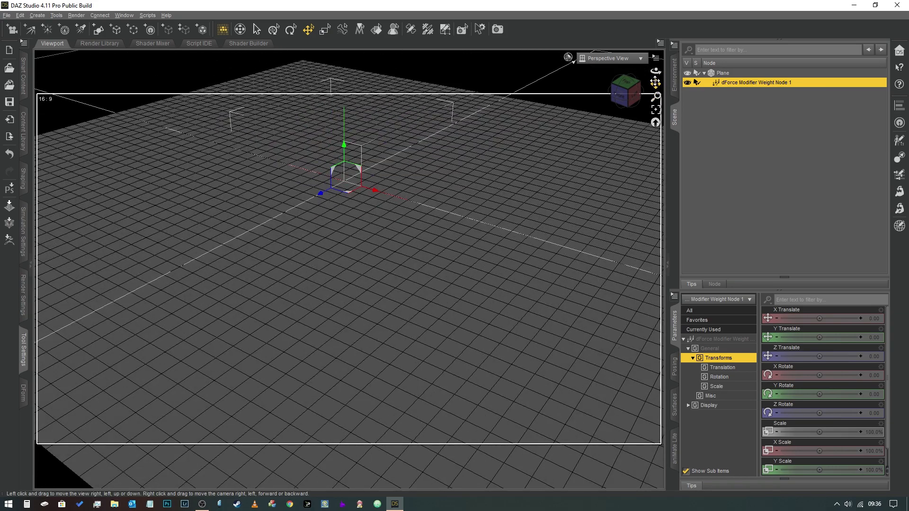
left_click(427, 29)
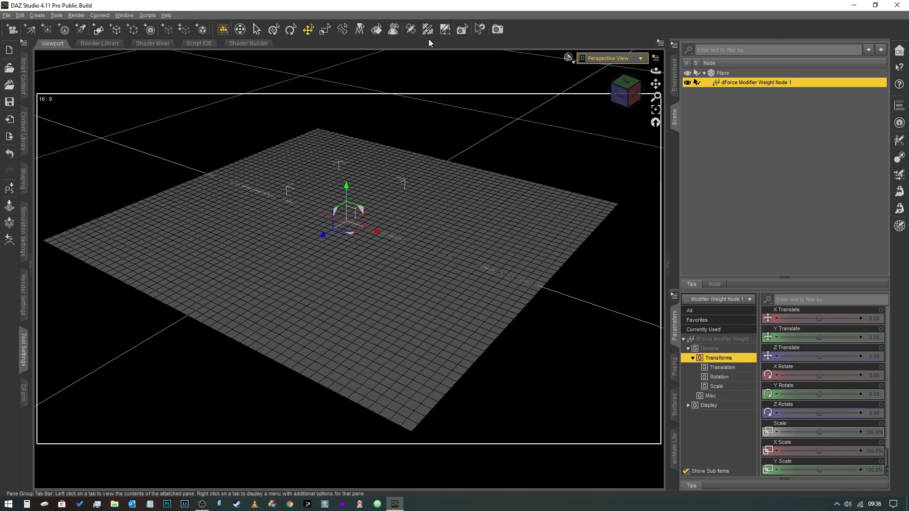
With the Node Weight Brush, add a dForce Influence Weights map to the node
left_click(429, 29)
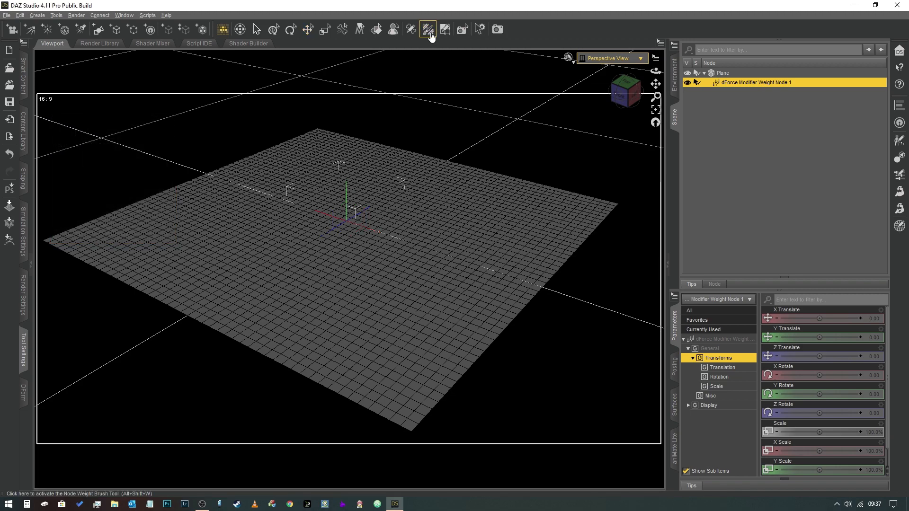
left_click(431, 27)
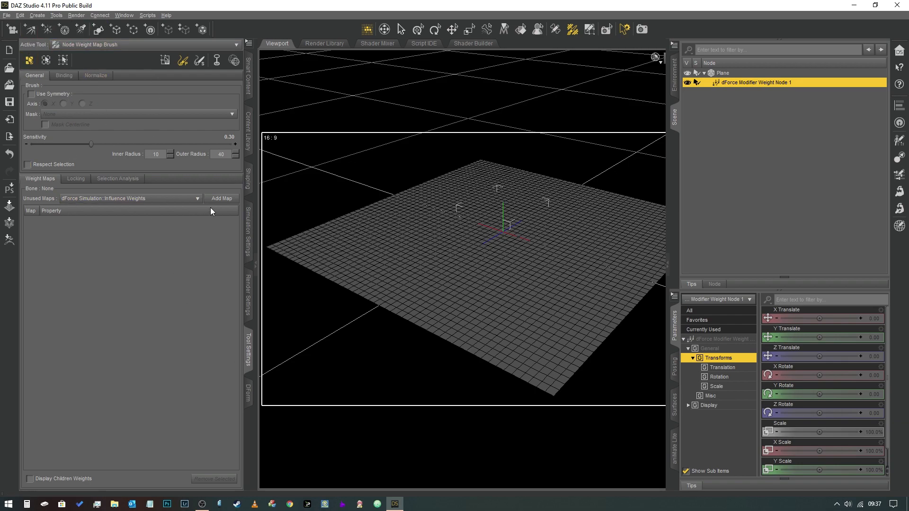
left_click(221, 198)
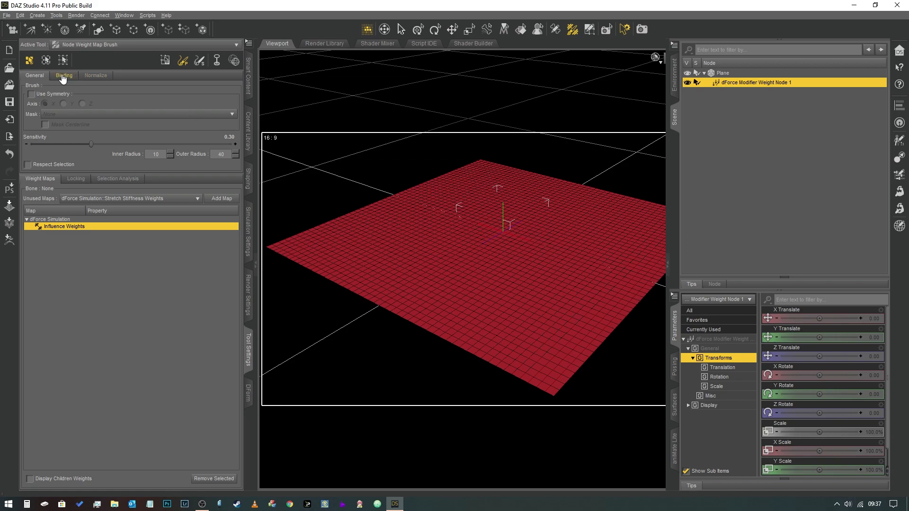
Paint a small blue low-influence patch at the plane's centre with the weight brush
left_click(30, 61)
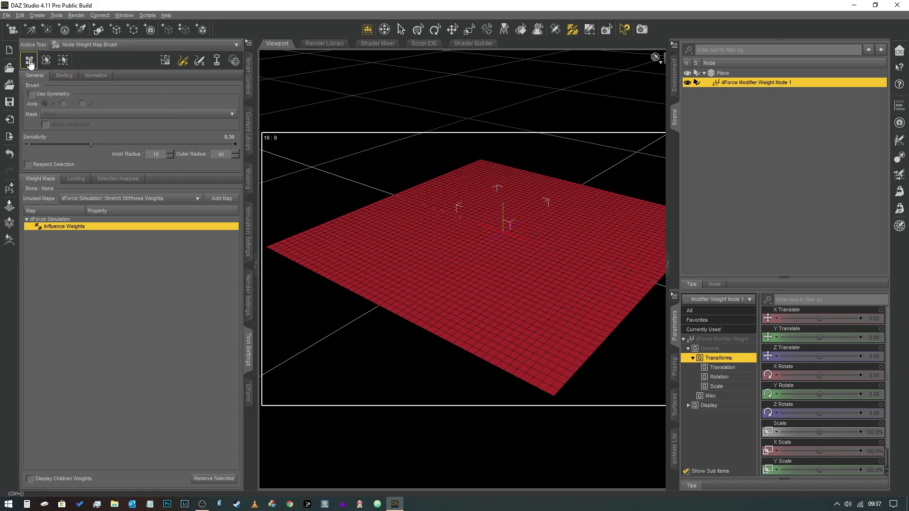
mouse_move(182, 60)
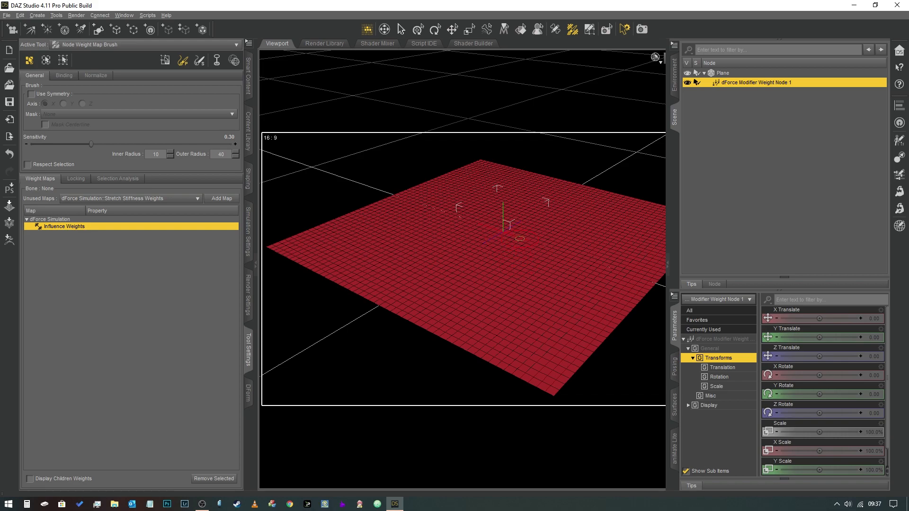
left_click(510, 237)
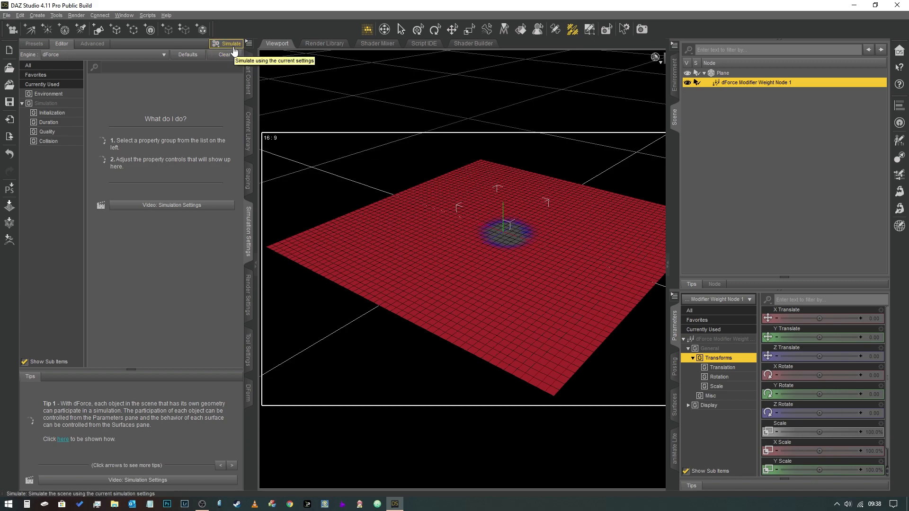
Run the dForce simulation so the plane drapes like cloth
left_click(228, 43)
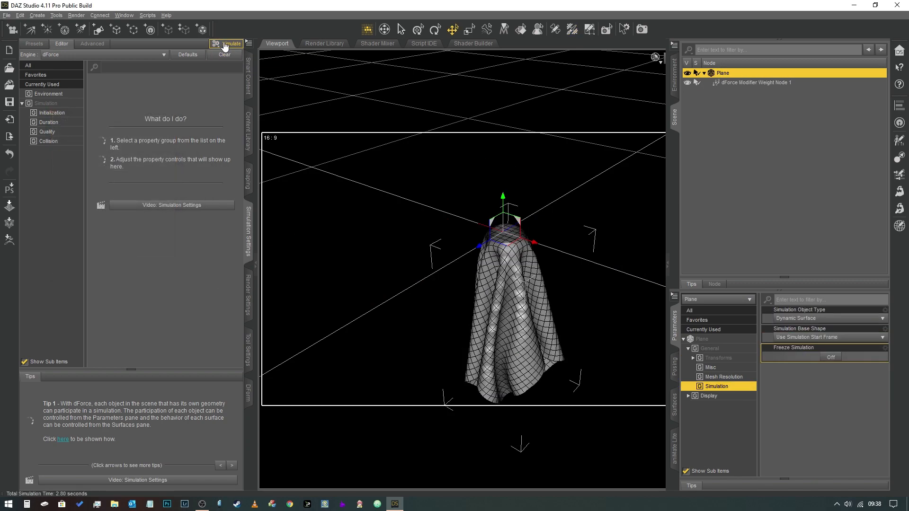
left_click(228, 43)
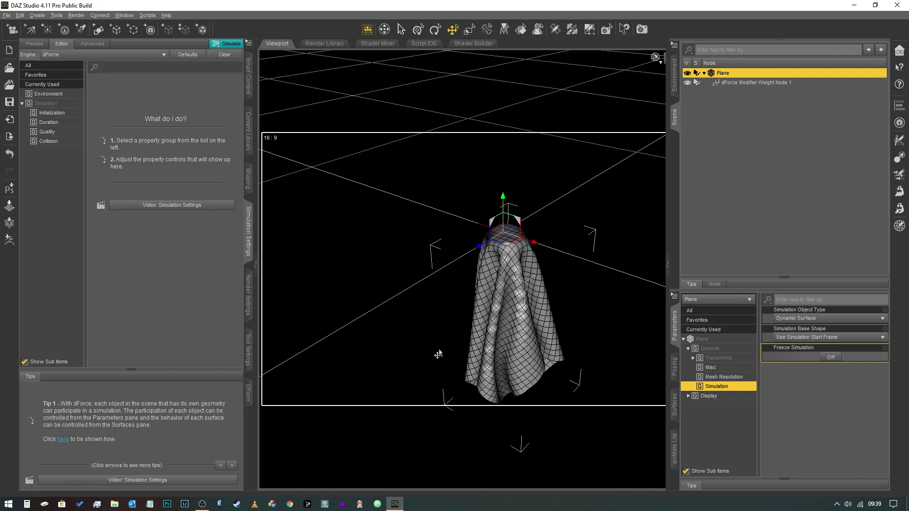
mouse_move(442, 369)
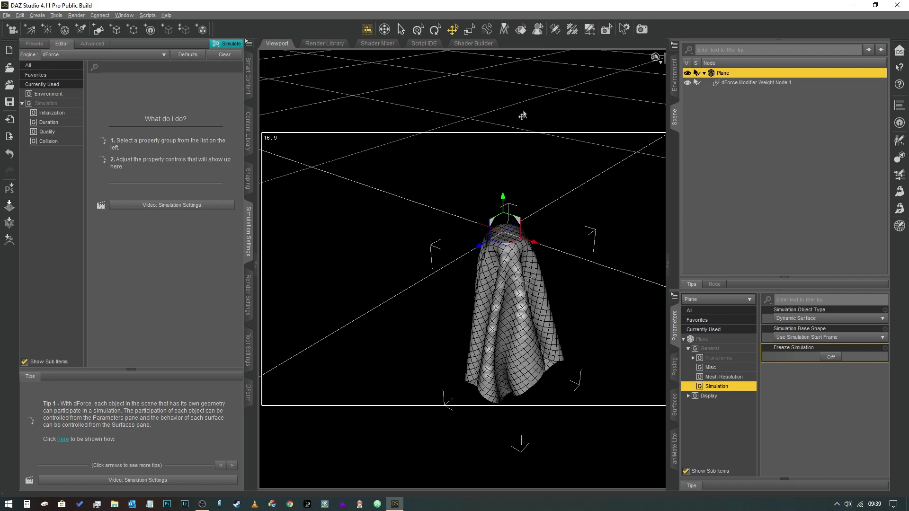
mouse_move(503, 105)
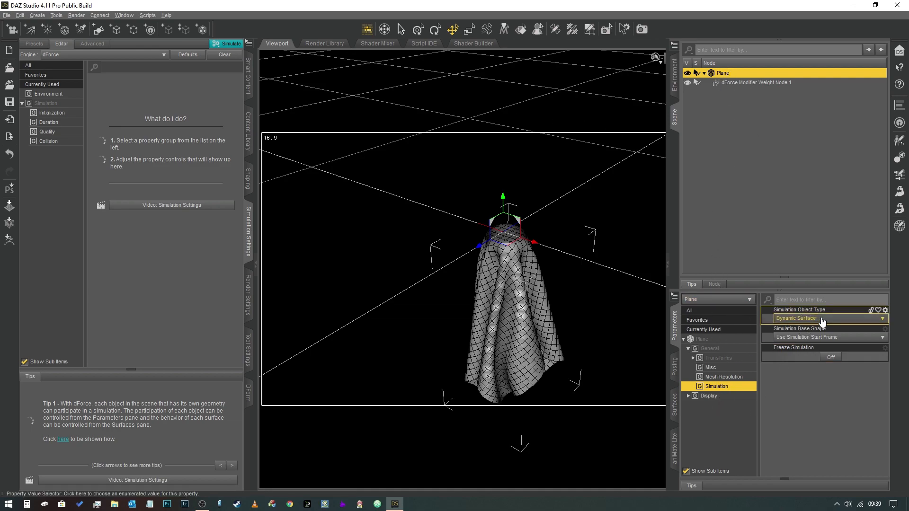
mouse_move(835, 321)
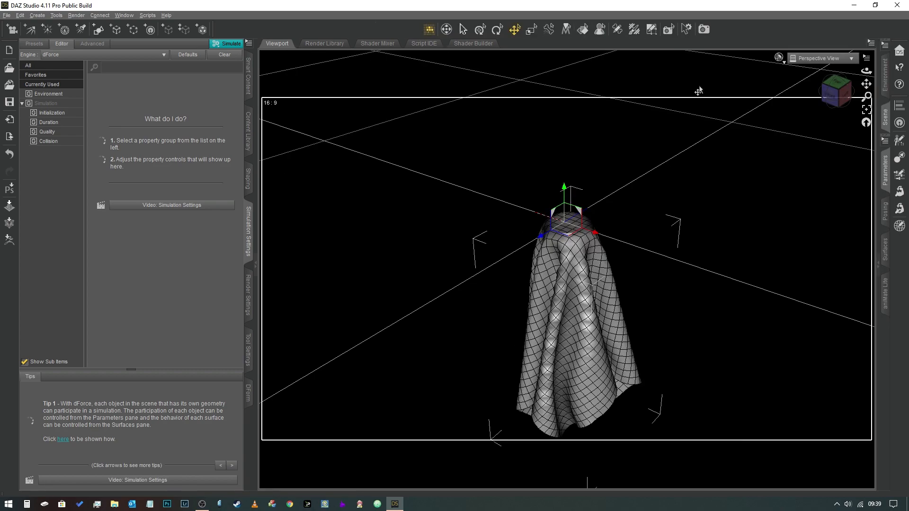
mouse_move(188, 55)
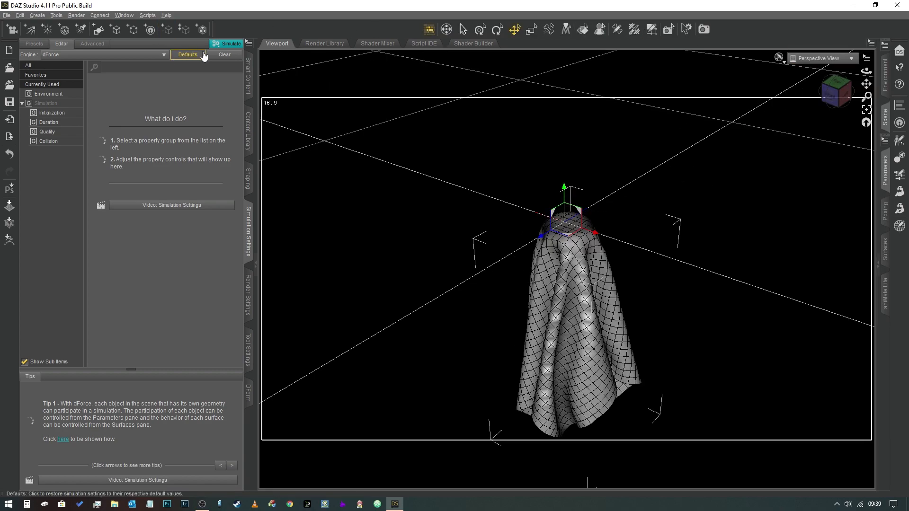
Switch to the Node Weight Map Brush tool for the flat plane
left_click(224, 55)
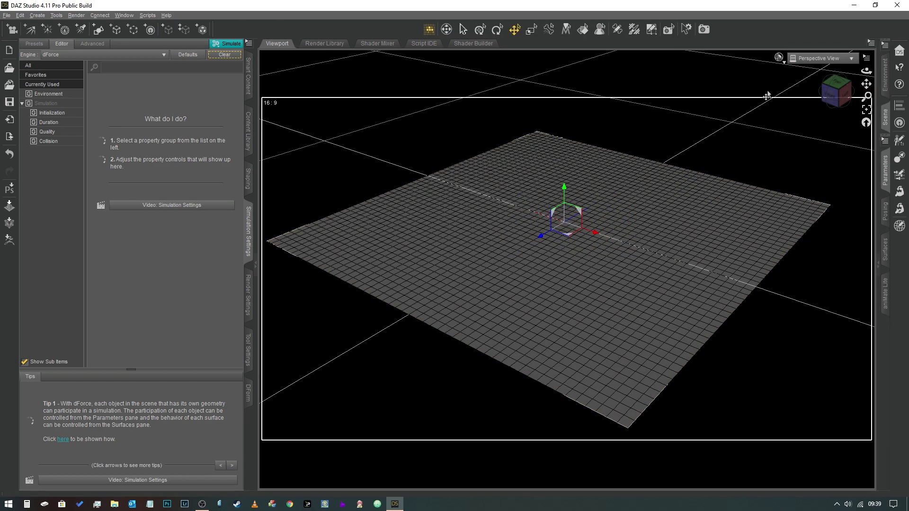
mouse_move(110, 18)
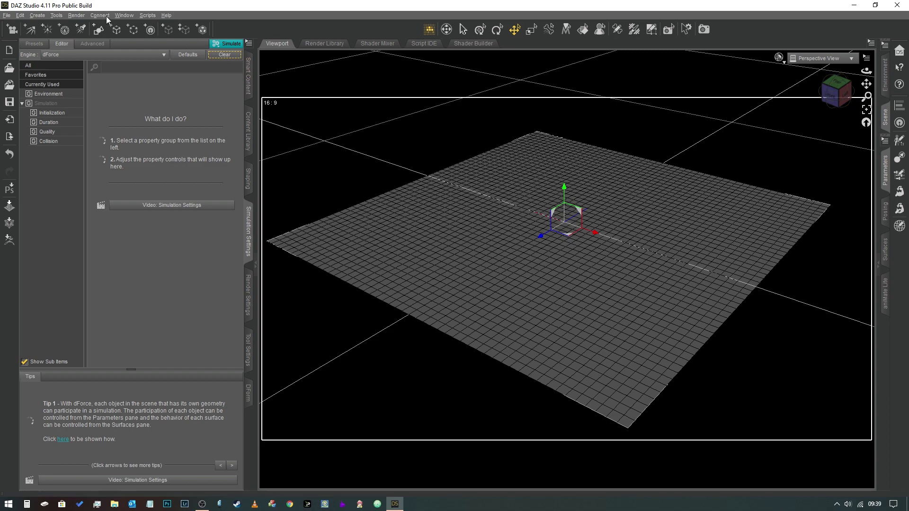
mouse_move(396, 117)
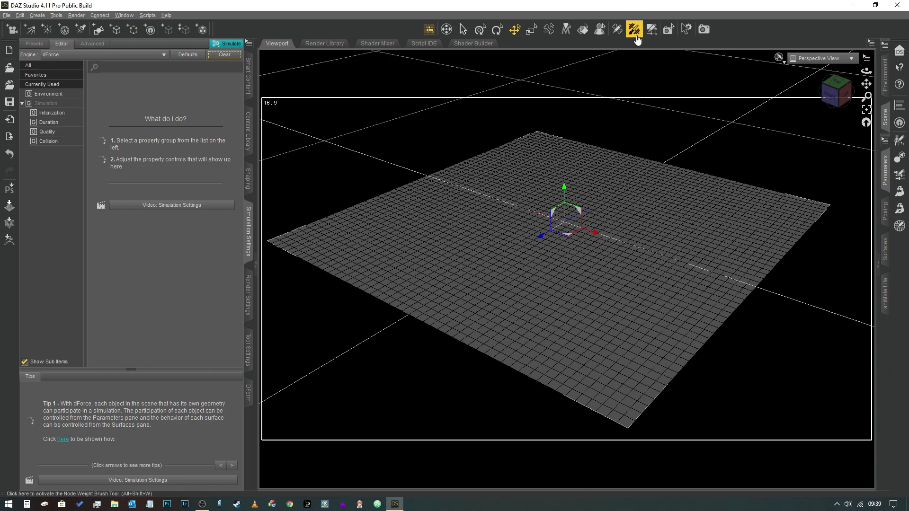
left_click(634, 29)
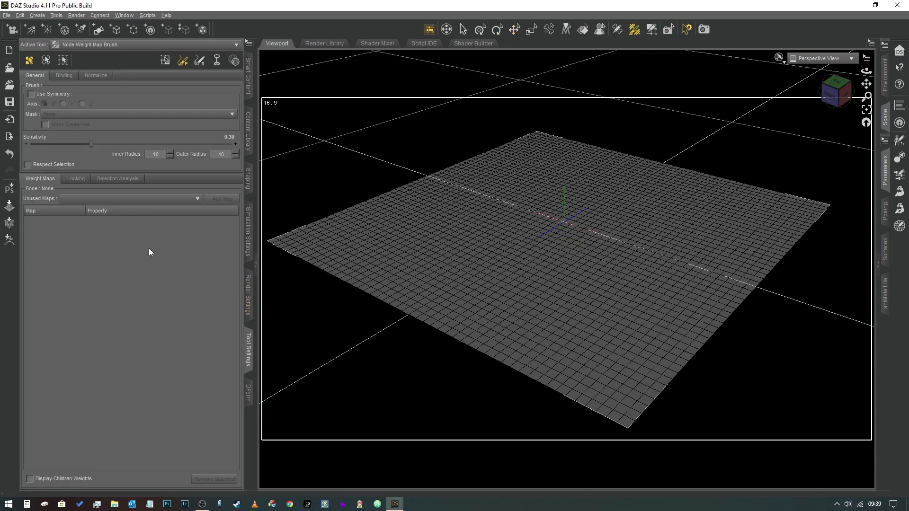
mouse_move(893, 143)
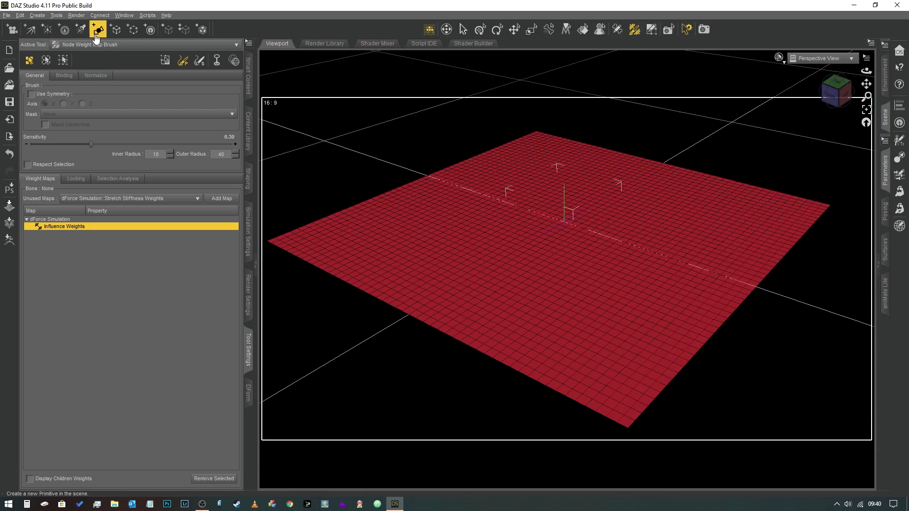
Create a Sphere primitive at world centre and pick a transform tool
left_click(96, 28)
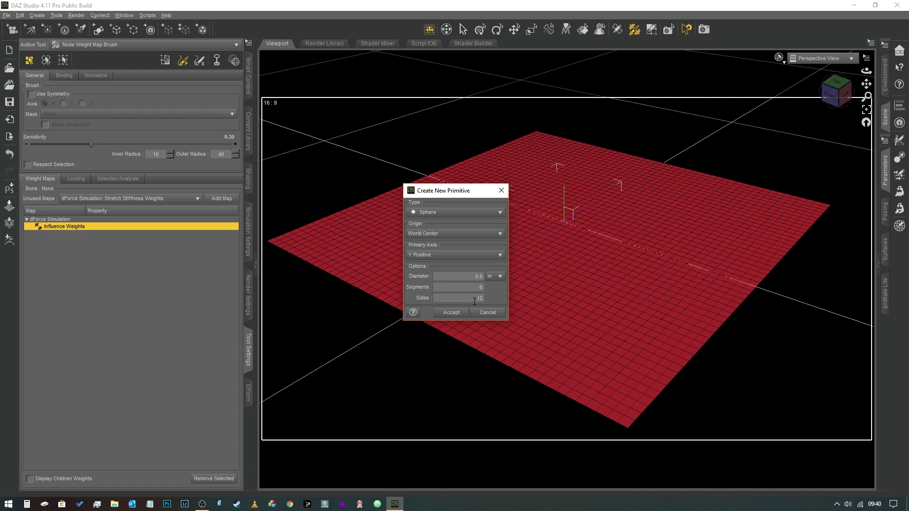
left_click(450, 312)
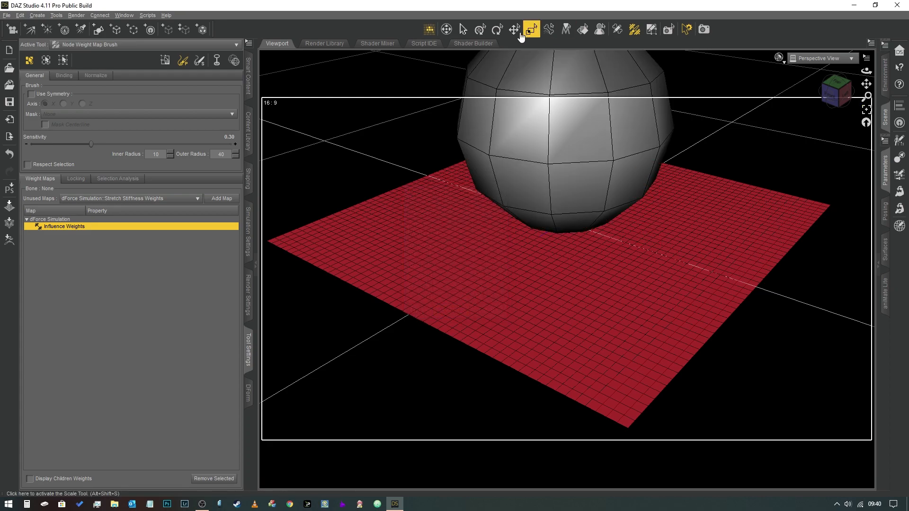
left_click(513, 28)
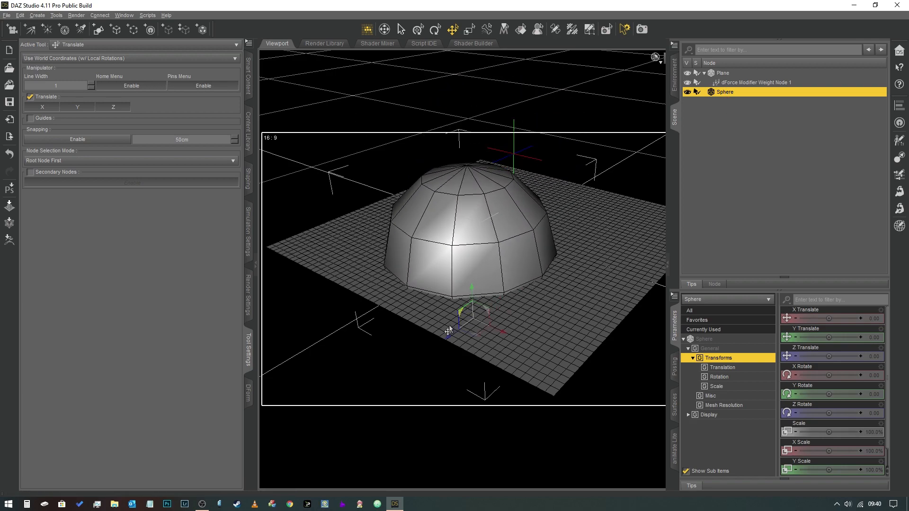
Lower the sphere beneath the plane with the translate gizmo and open Simulation Settings
left_click_drag(472, 313, 435, 405)
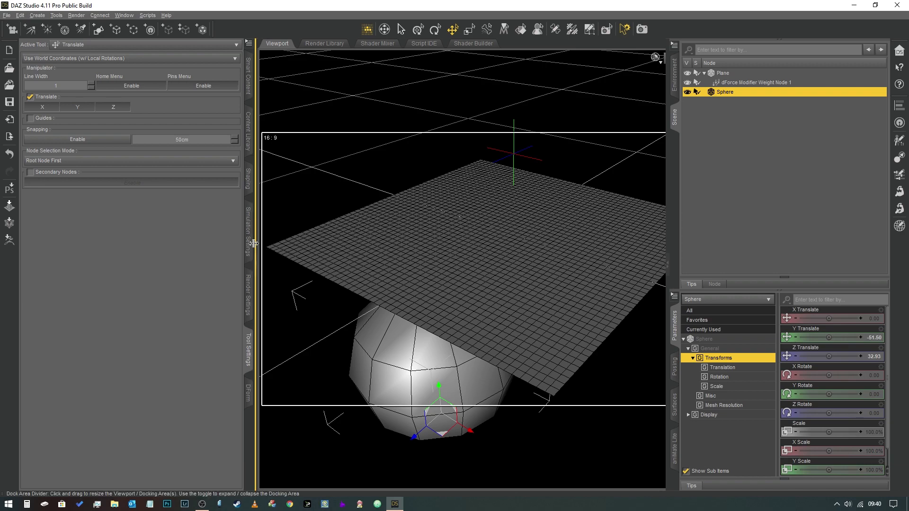
left_click(231, 43)
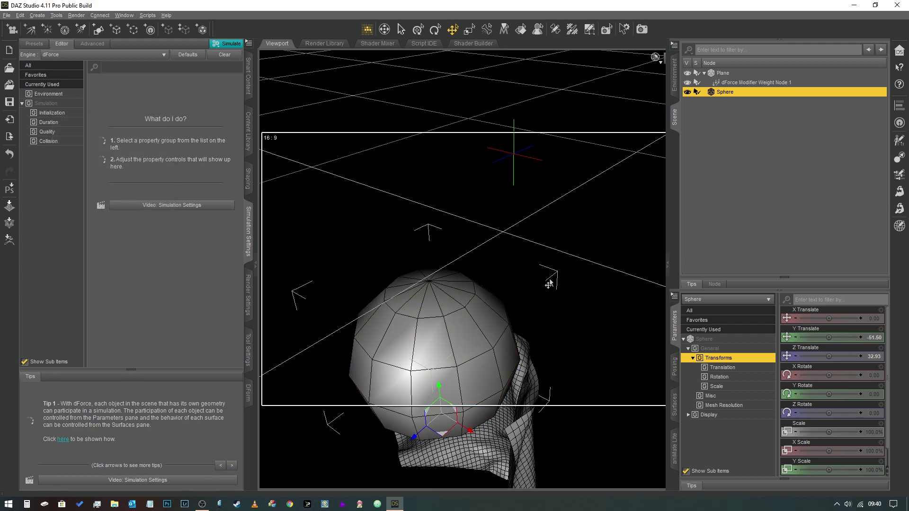
mouse_move(264, 90)
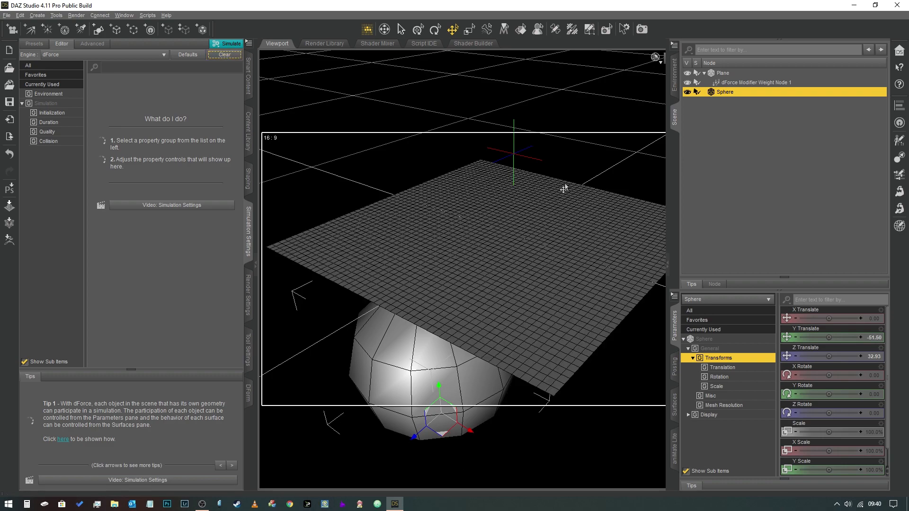
mouse_move(425, 120)
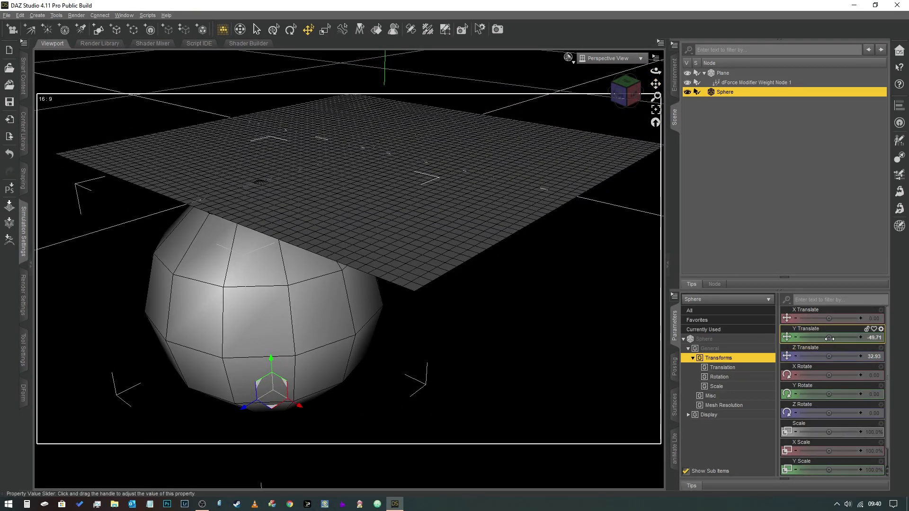
Set the sphere's Y Translate to -50, then reselect dForce Modifier Weight Node 1
left_click_drag(829, 338, 826, 339)
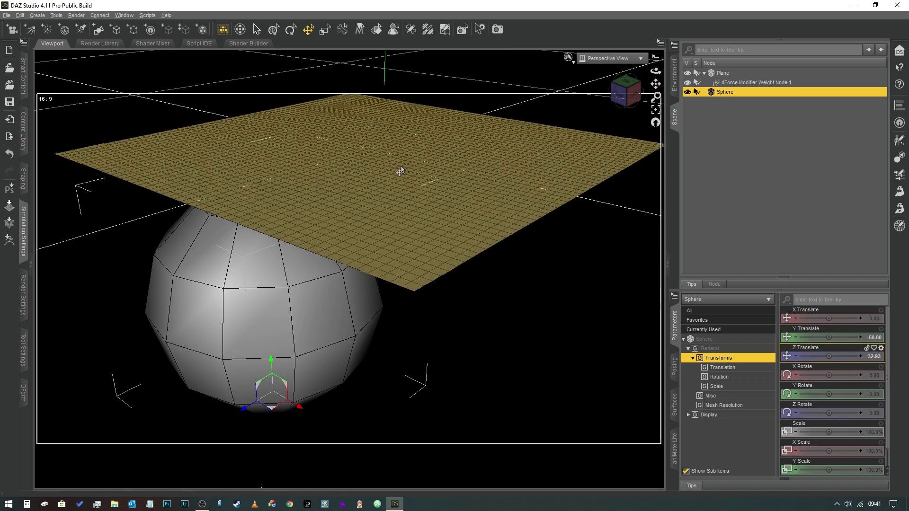
left_click(722, 73)
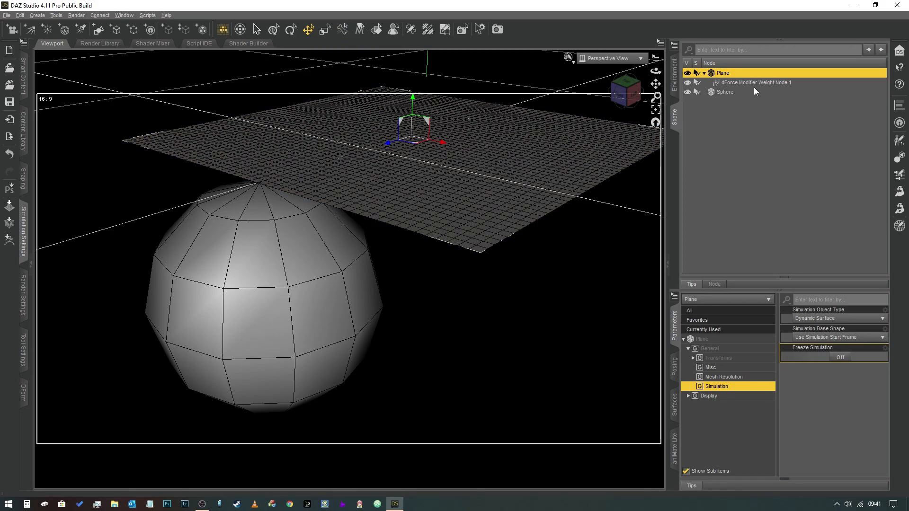
left_click(756, 83)
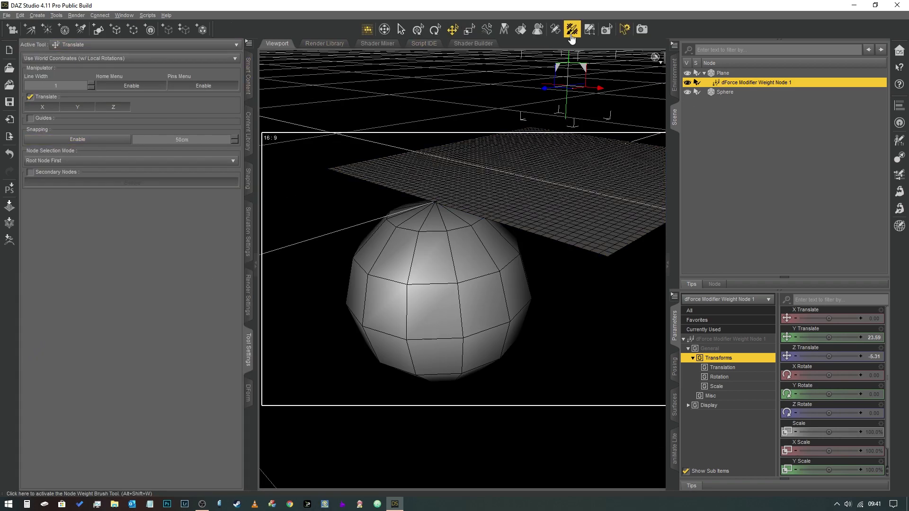
Use the Node Weight Map Brush to paint a blue zero-influence spot at the sphere's tip
left_click(571, 27)
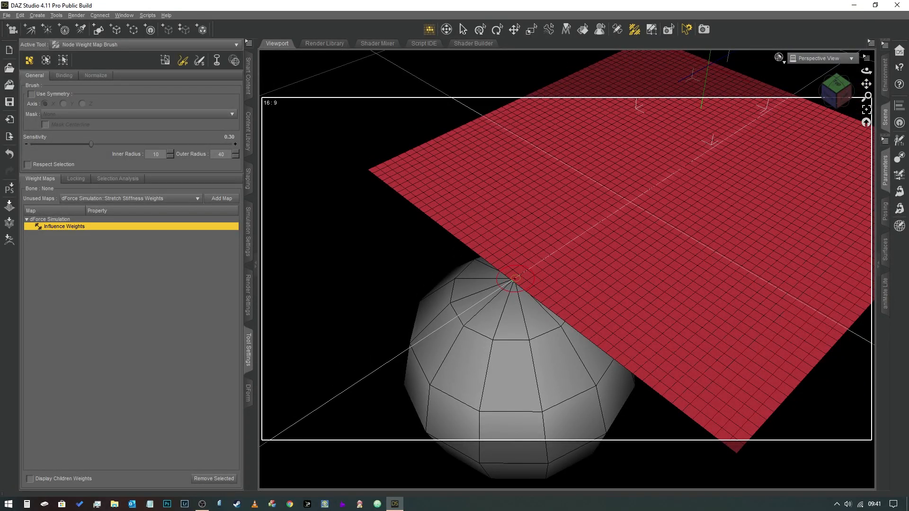
left_click(514, 281)
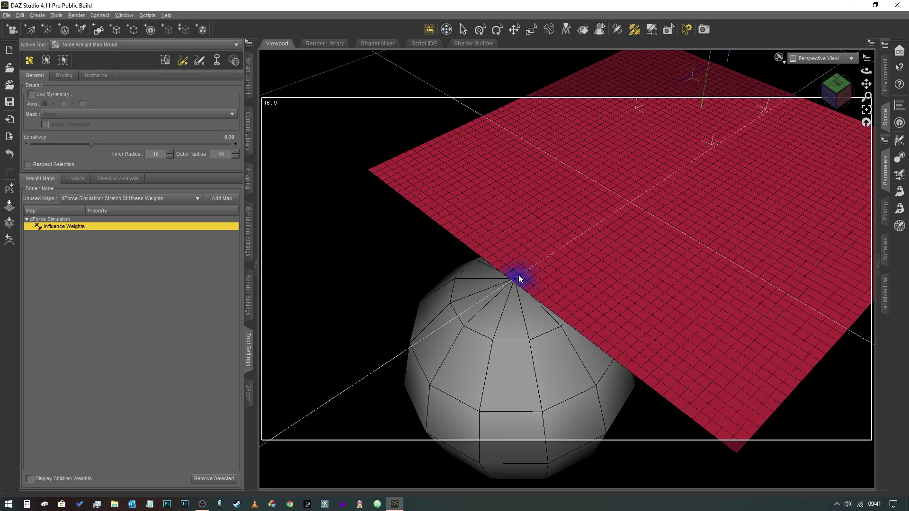
mouse_move(501, 262)
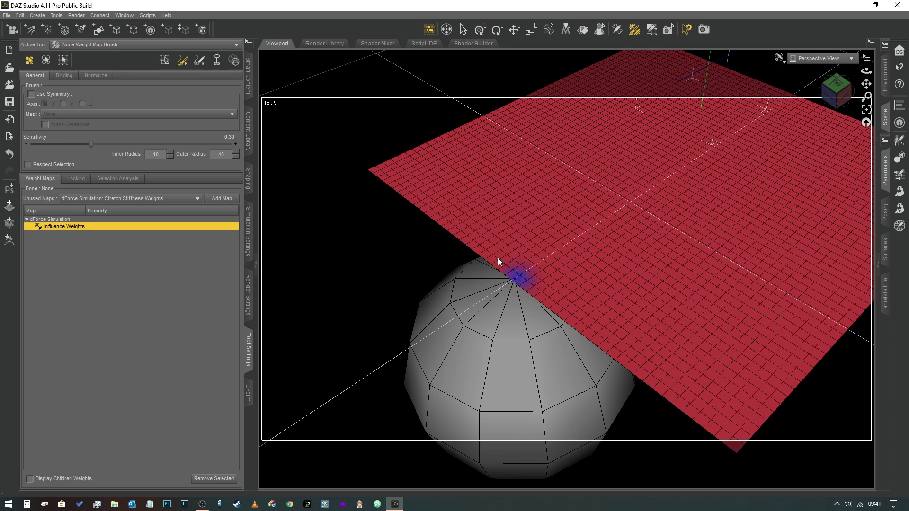
mouse_move(633, 31)
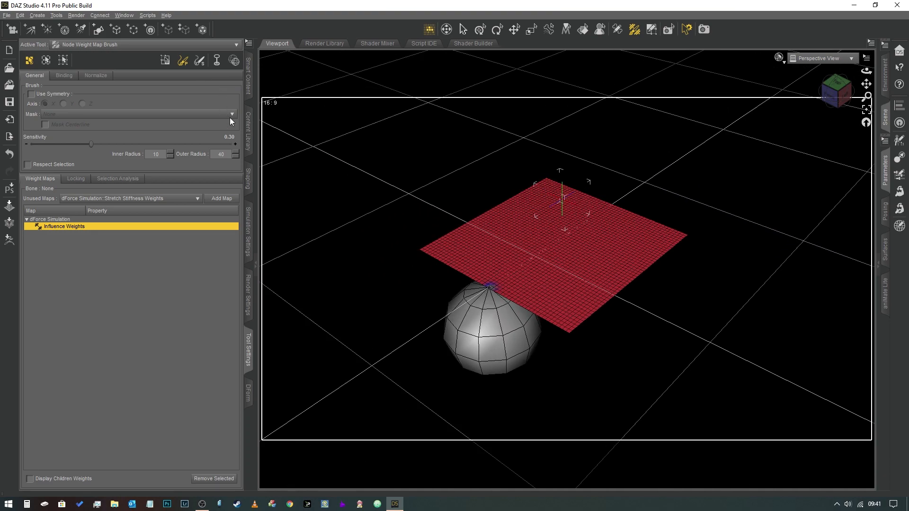
left_click(231, 43)
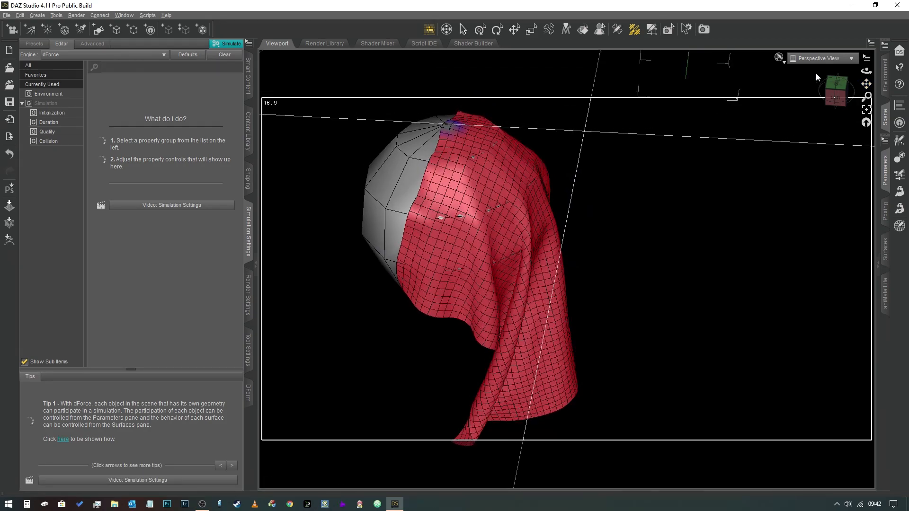
mouse_move(813, 76)
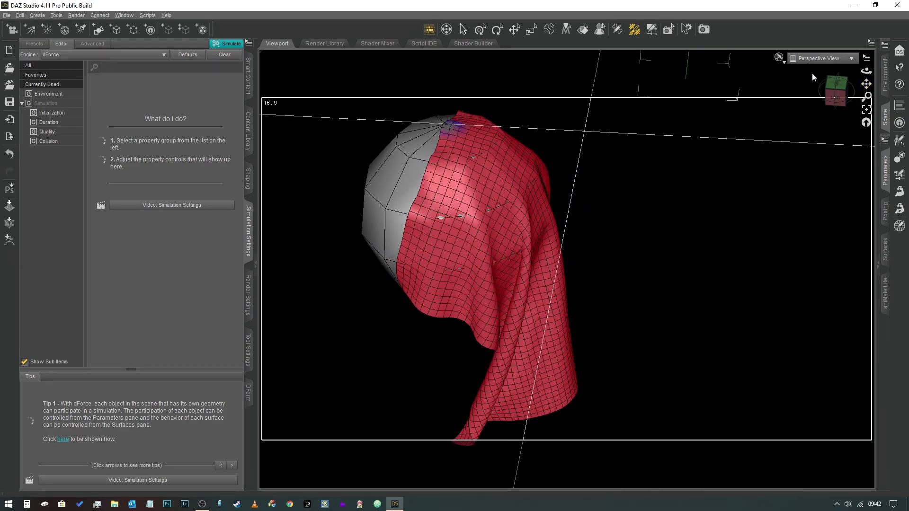
mouse_move(690, 152)
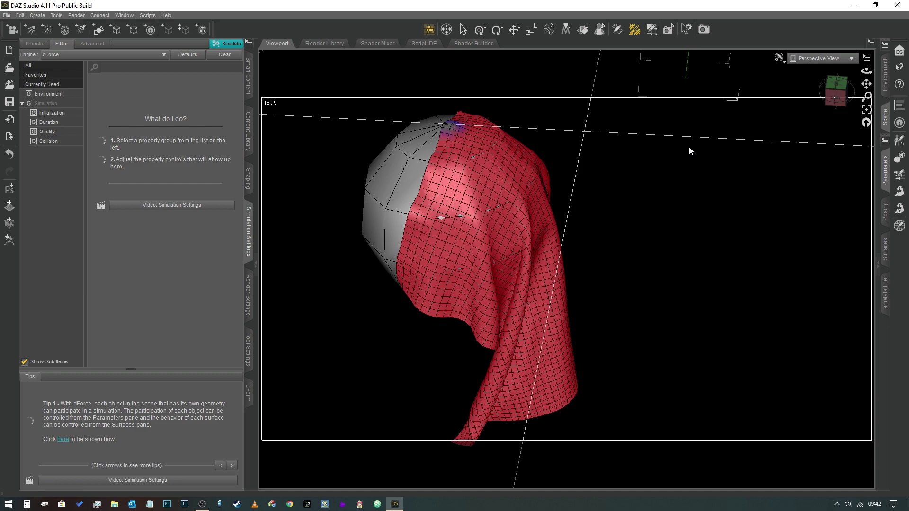
mouse_move(714, 171)
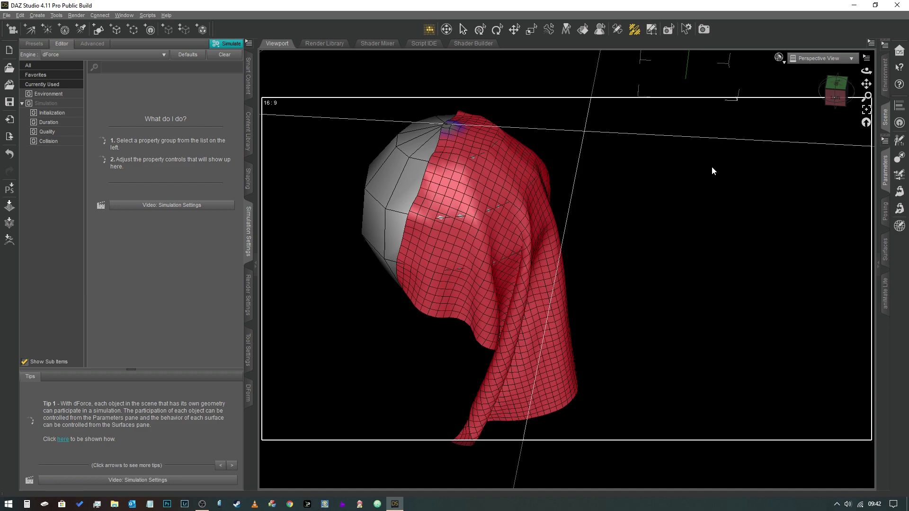